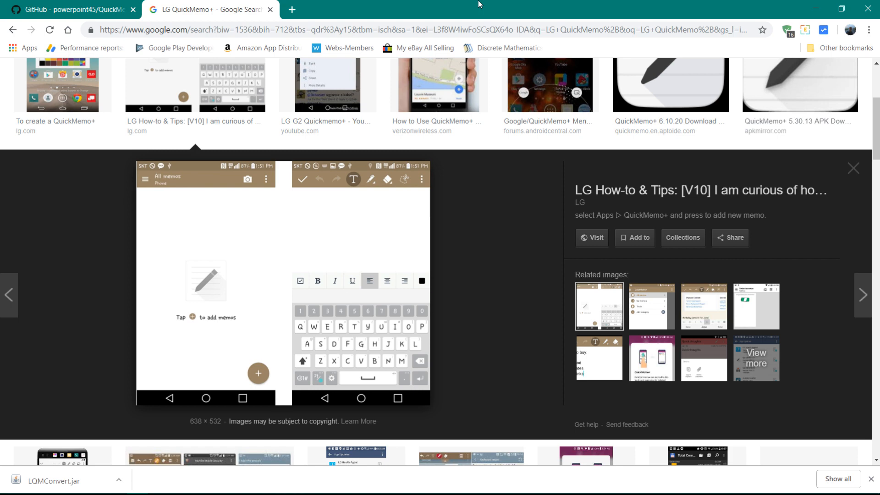
pyautogui.moveTo(414, 164)
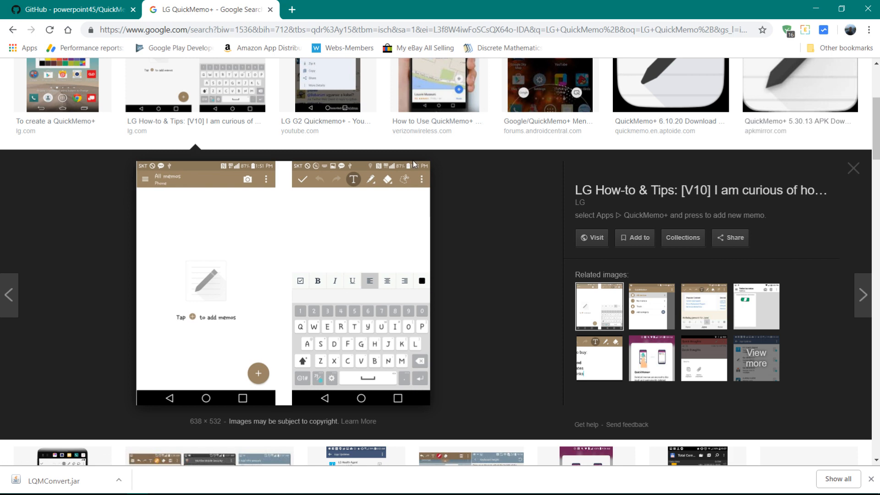
pyautogui.moveTo(425, 185)
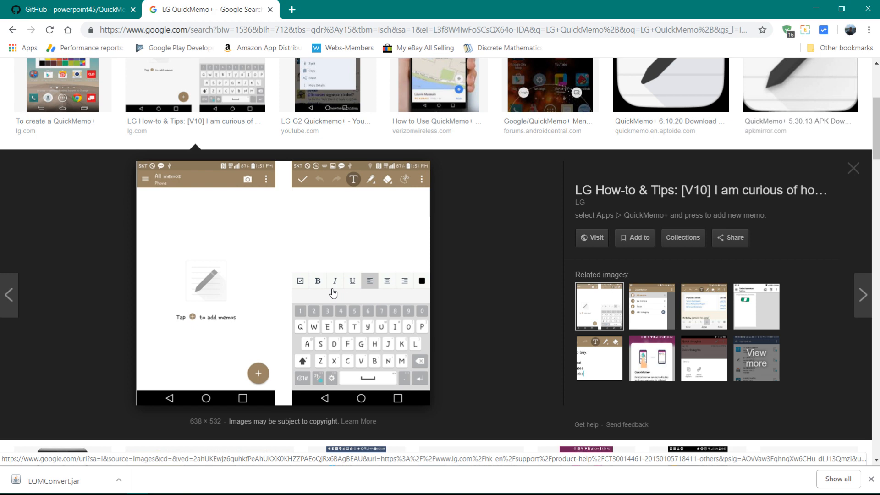
pyautogui.moveTo(374, 263)
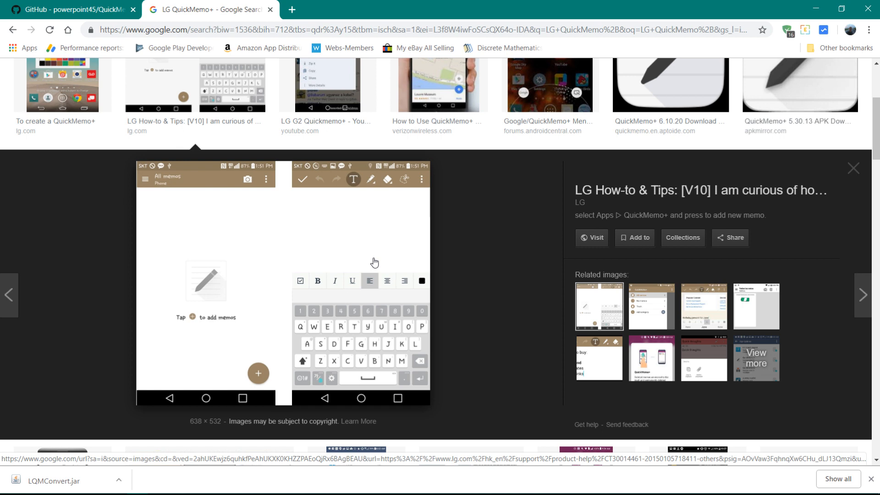
pyautogui.moveTo(507, 246)
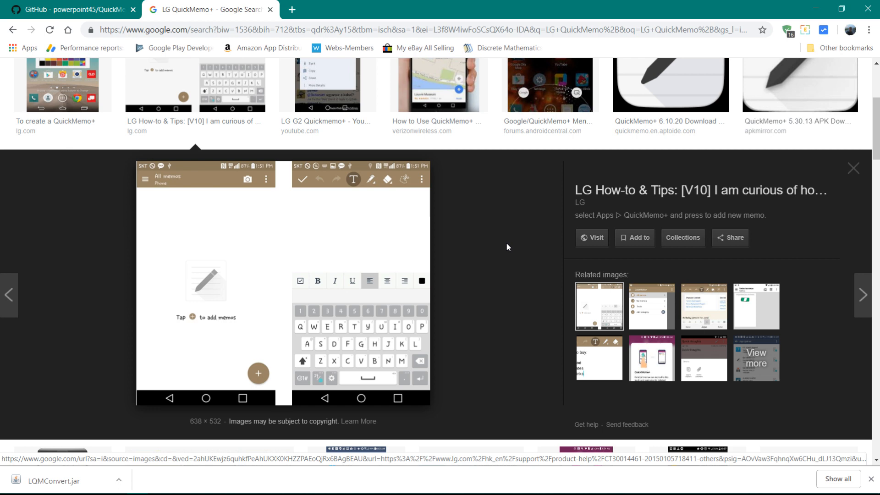
pyautogui.moveTo(298, 282)
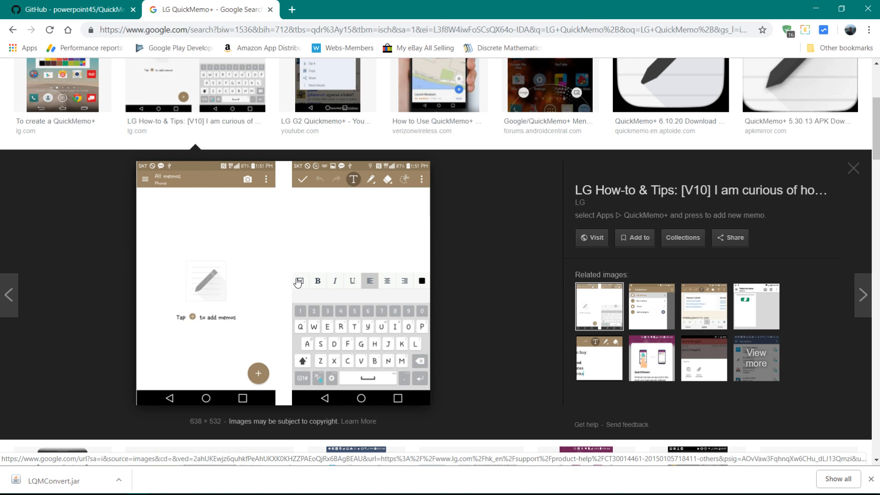
pyautogui.moveTo(501, 291)
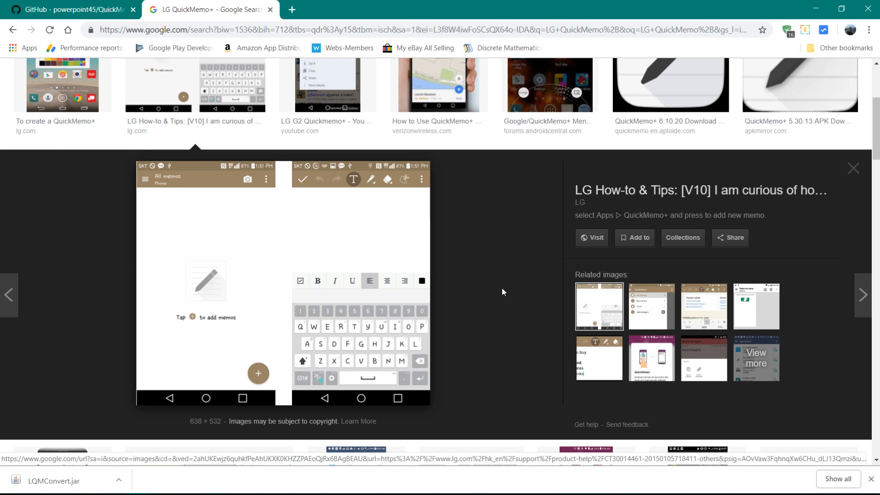
pyautogui.moveTo(275, 186)
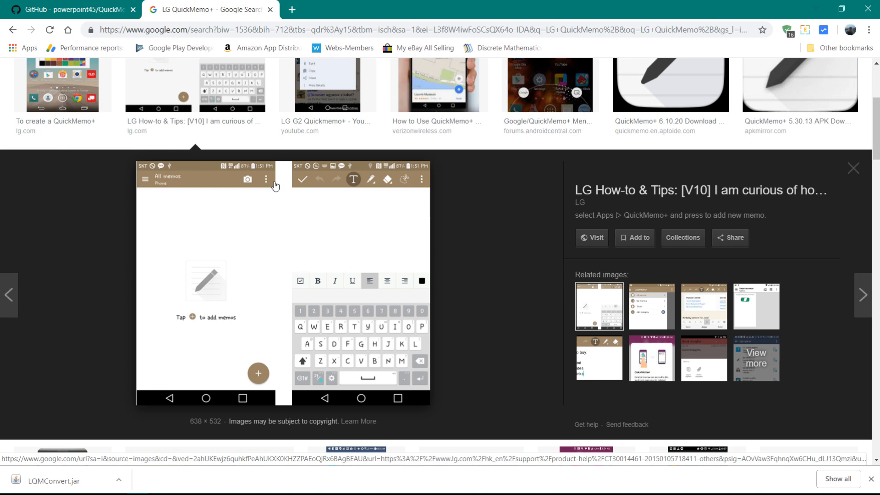
pyautogui.moveTo(394, 406)
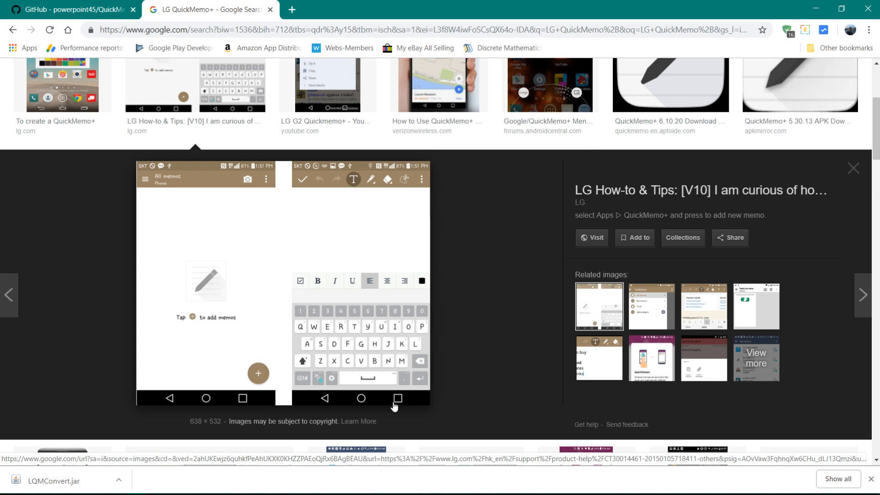
pyautogui.moveTo(494, 301)
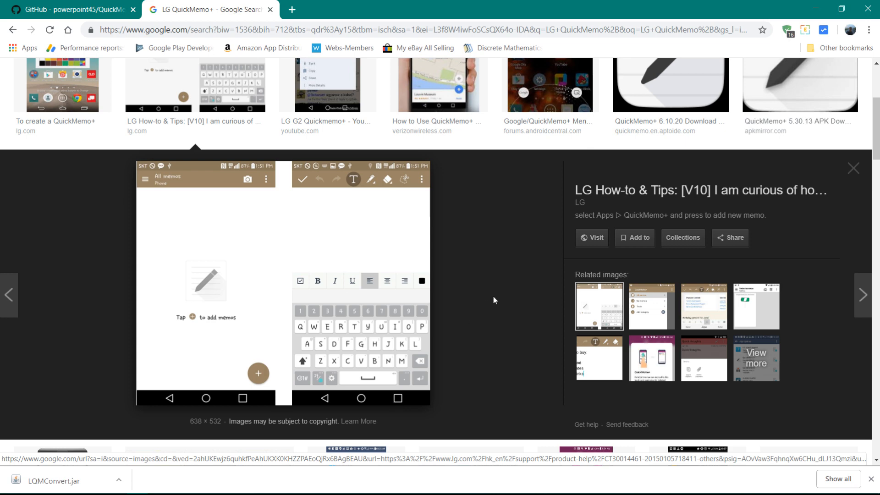
pyautogui.moveTo(277, 291)
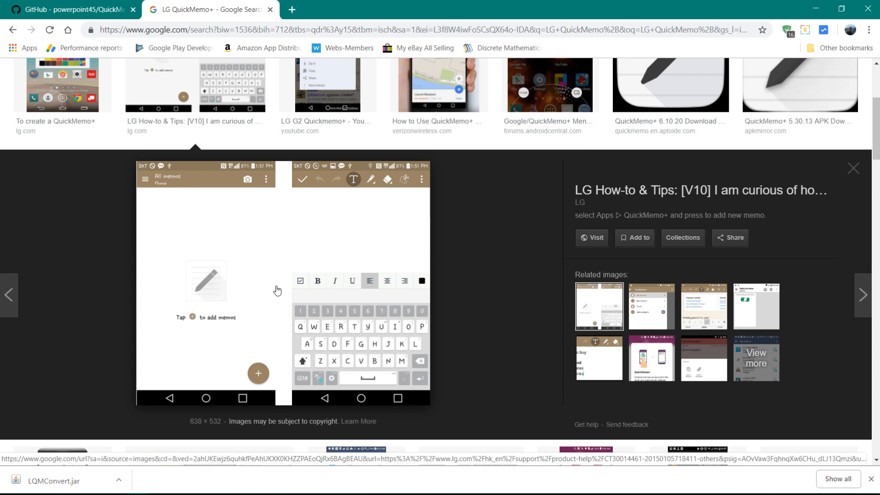
pyautogui.moveTo(306, 346)
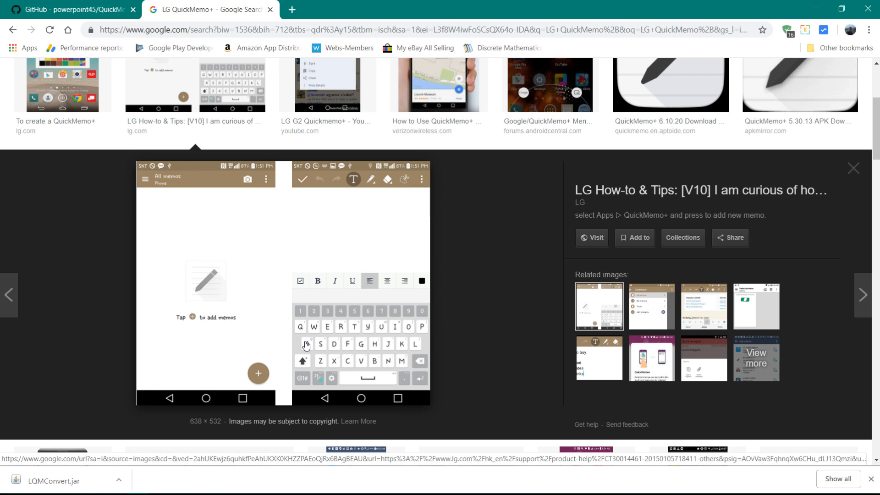
pyautogui.moveTo(391, 294)
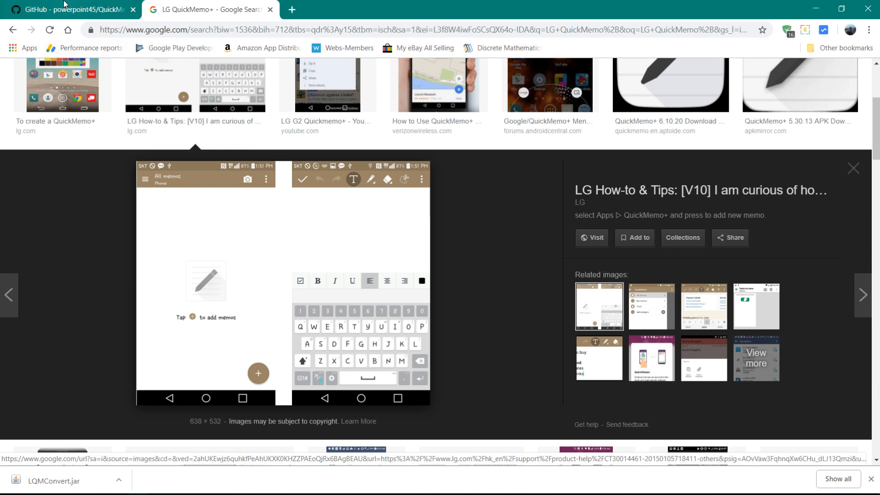
# Step: Bring up the converter's GitHub repository and scroll to the README usage instructions
pyautogui.click(67, 9)
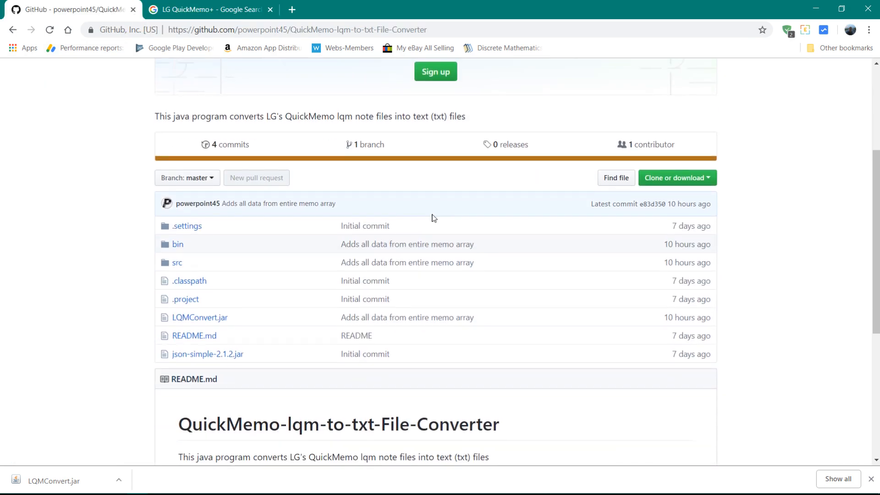
pyautogui.scroll(-3)
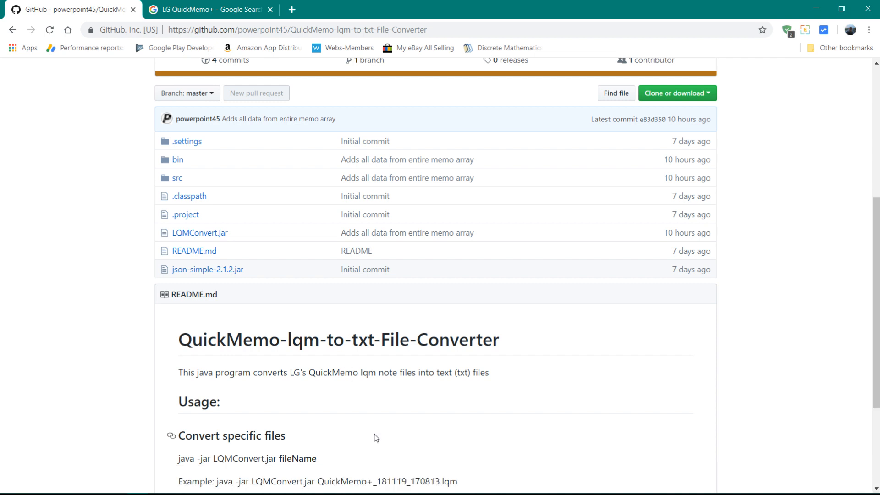
pyautogui.moveTo(263, 486)
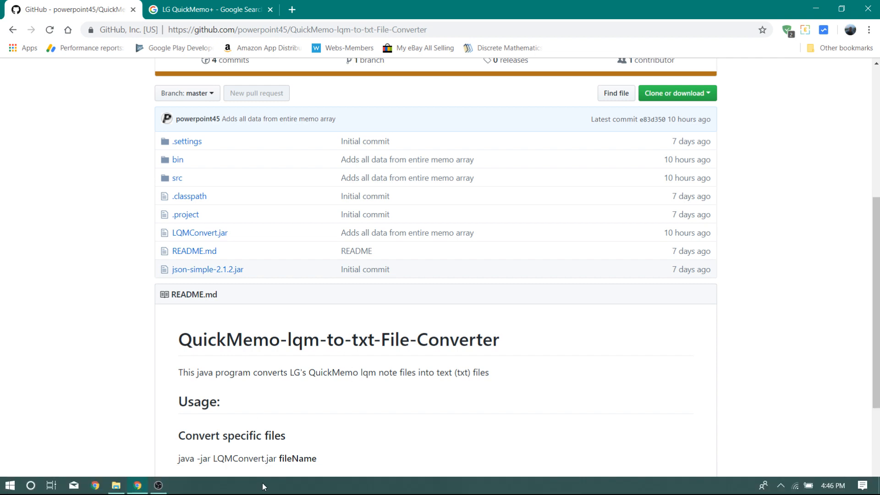
# Step: Browse to the moto x4 phone's SanDisk SD card and enter the QuickMemo+ folder
pyautogui.click(117, 485)
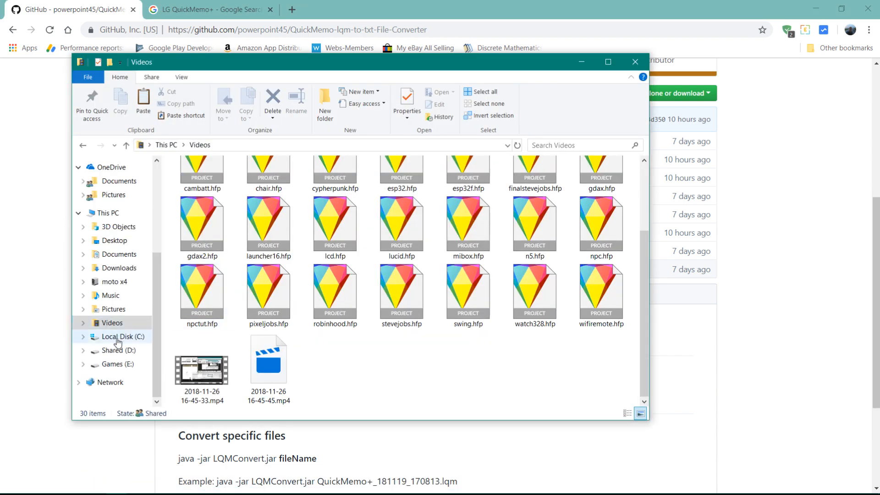
pyautogui.click(114, 282)
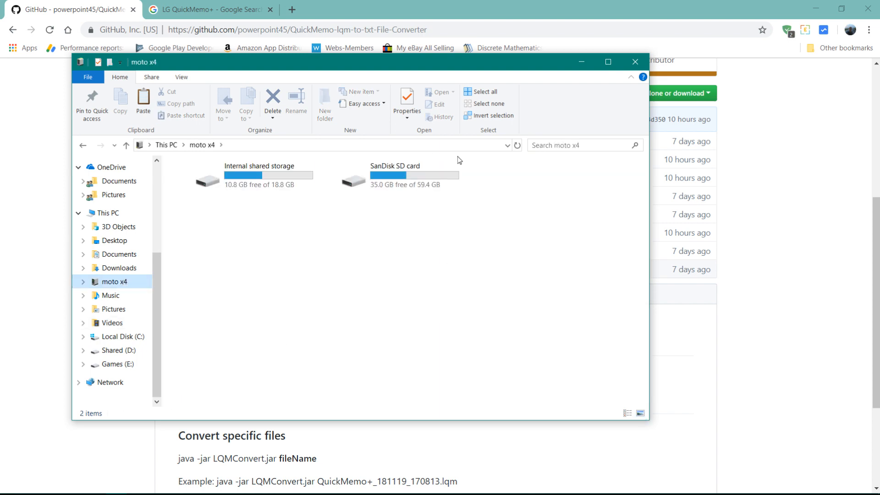
pyautogui.click(393, 175)
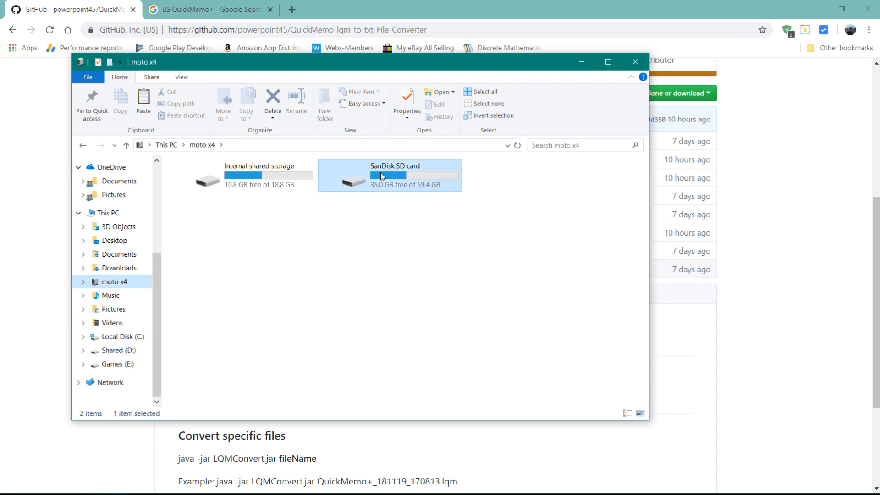
pyautogui.doubleClick(389, 175)
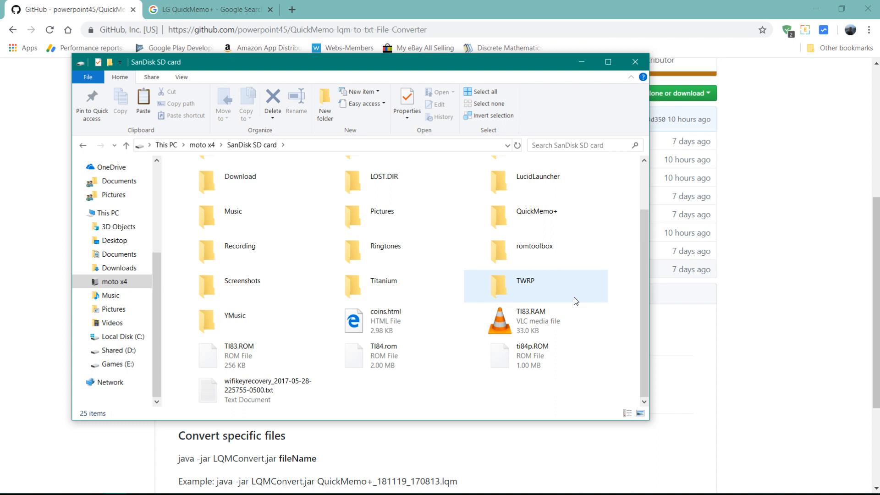
pyautogui.click(536, 216)
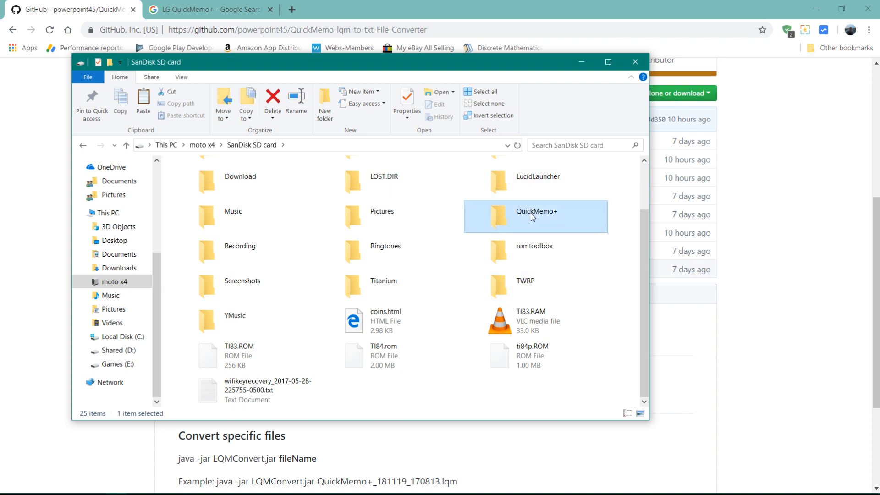
pyautogui.doubleClick(535, 216)
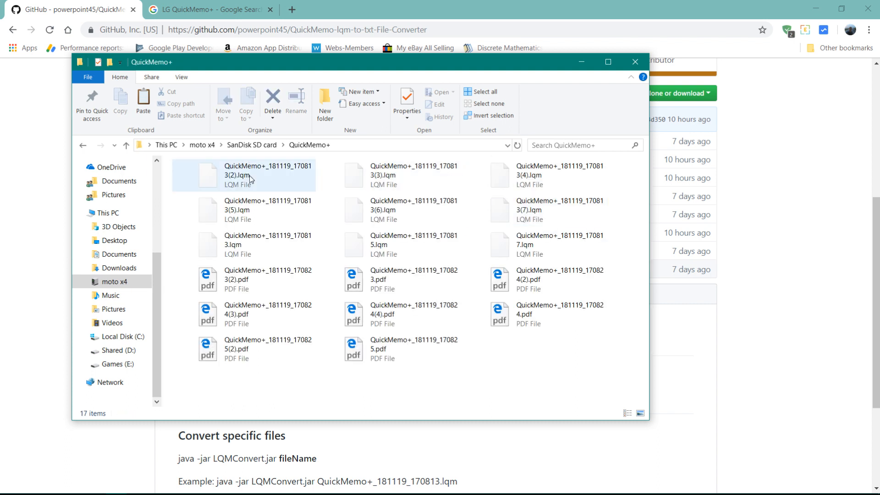
# Step: Select the nine .lqm memo files and take them for pasting elsewhere
pyautogui.click(557, 236)
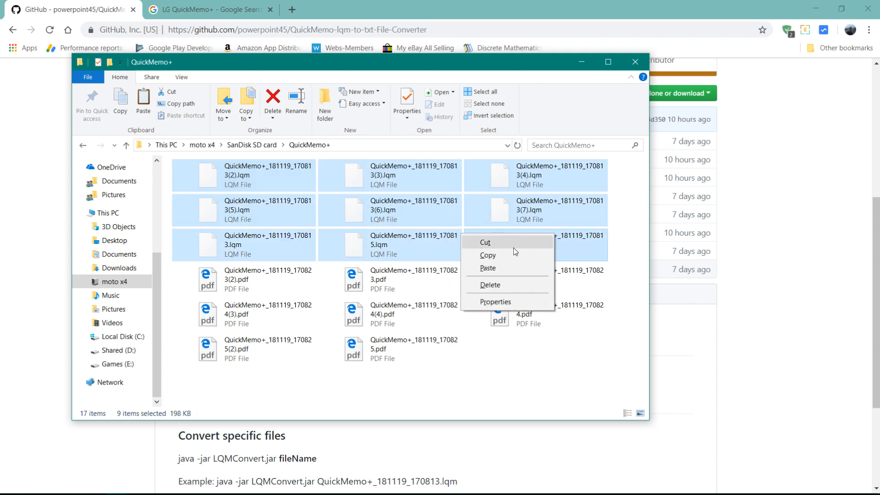
pyautogui.click(118, 253)
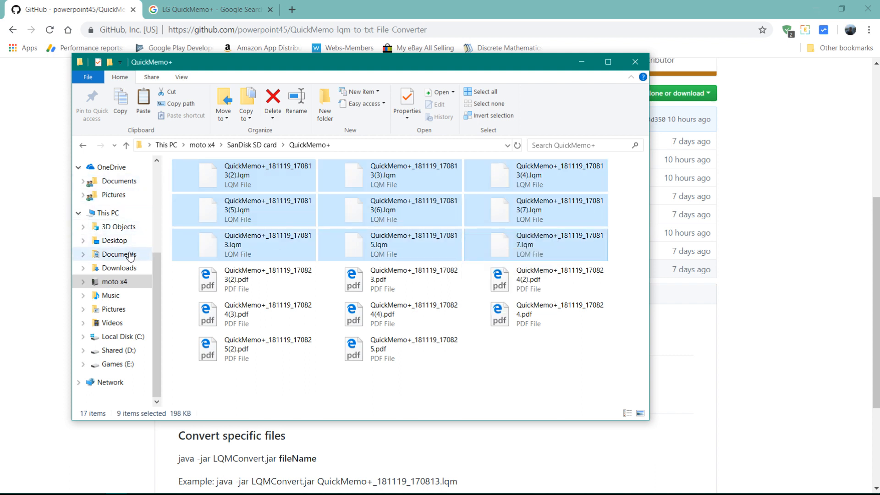
# Step: Paste the nine .lqm memo files into the empty lqm folder under Downloads
pyautogui.click(119, 268)
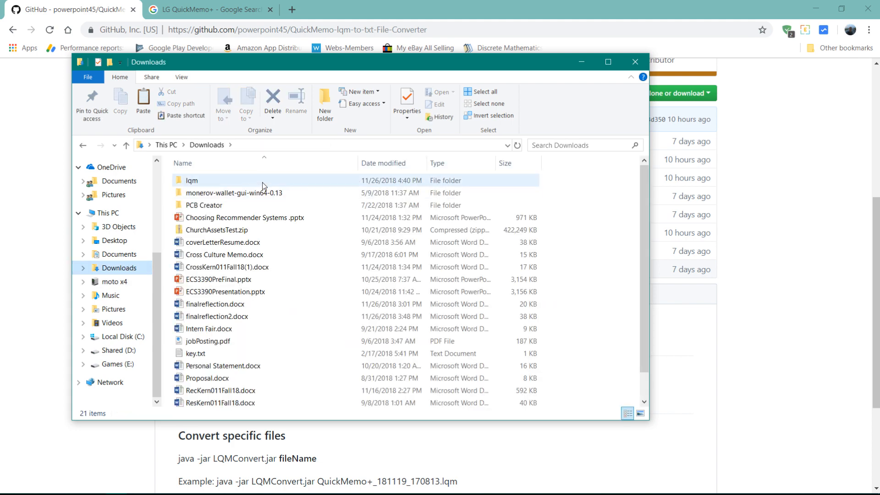
pyautogui.doubleClick(192, 181)
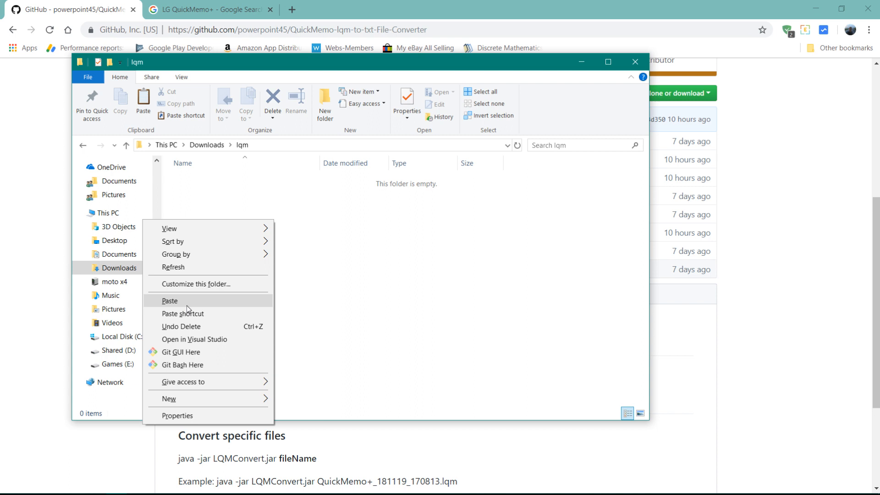
pyautogui.click(169, 301)
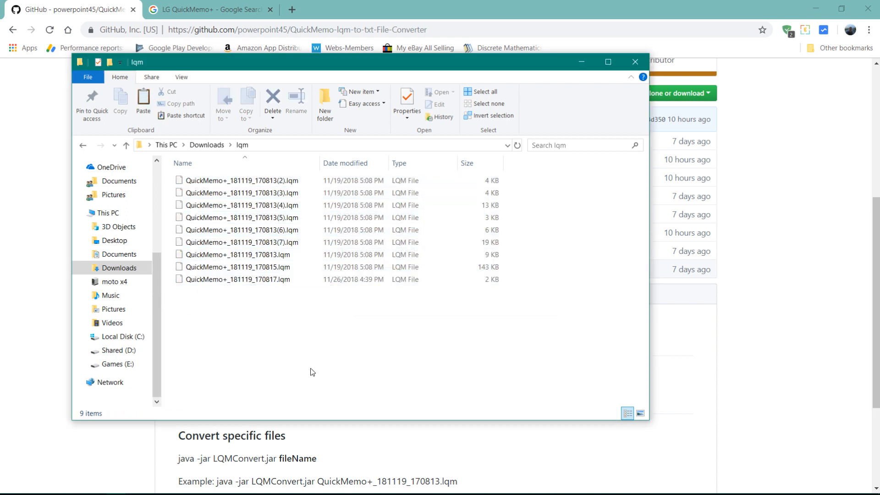
pyautogui.click(236, 267)
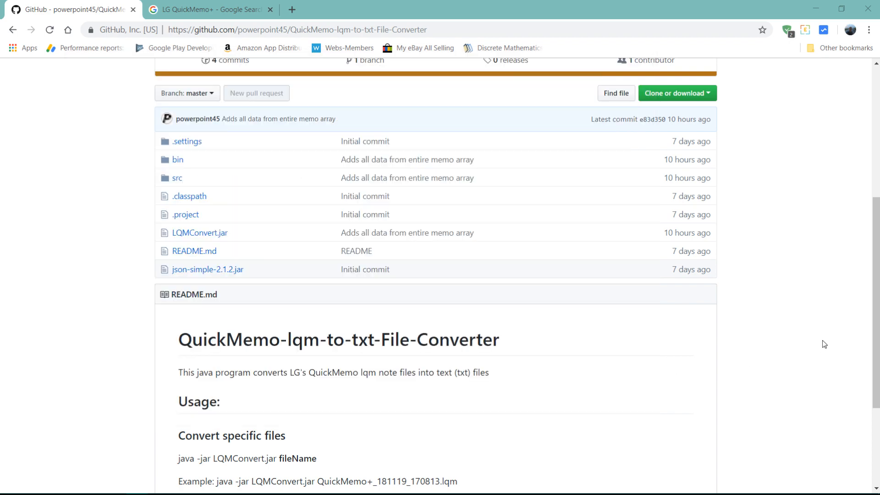
# Step: Find LQMConvert.jar in the repository file list and start its download
pyautogui.scroll(3)
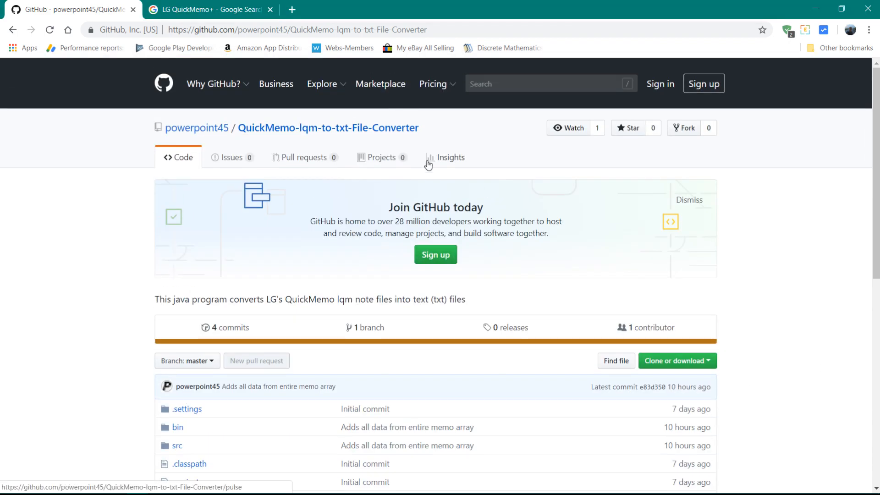
pyautogui.moveTo(328, 127)
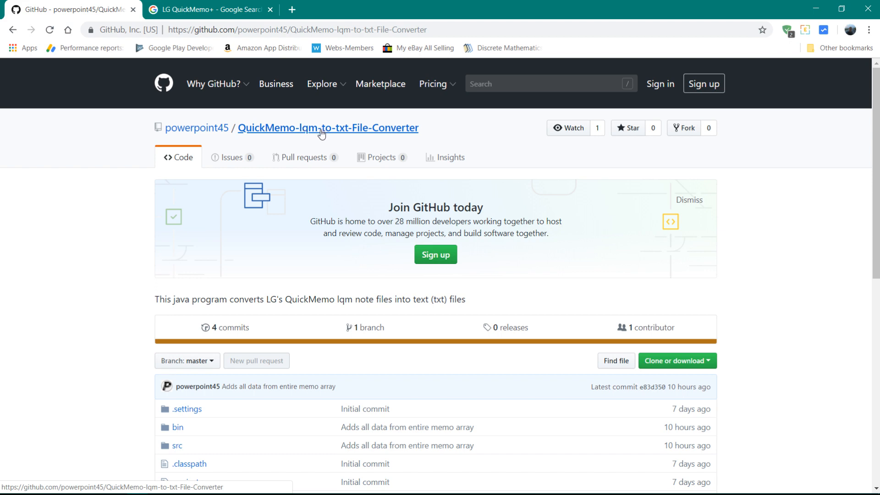
pyautogui.scroll(-3)
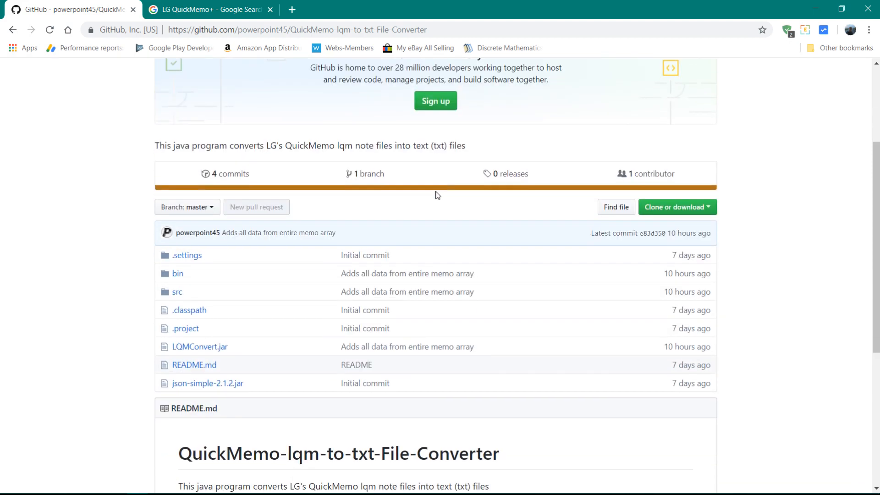
pyautogui.scroll(-3)
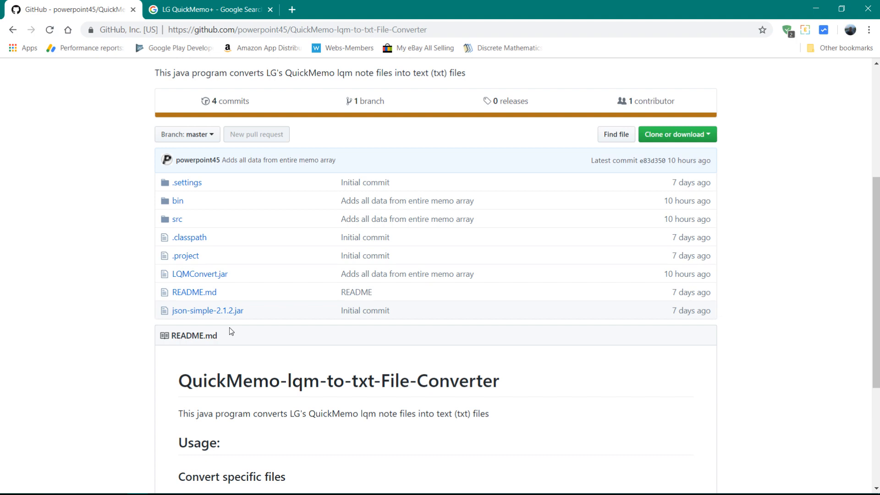
pyautogui.scroll(-3)
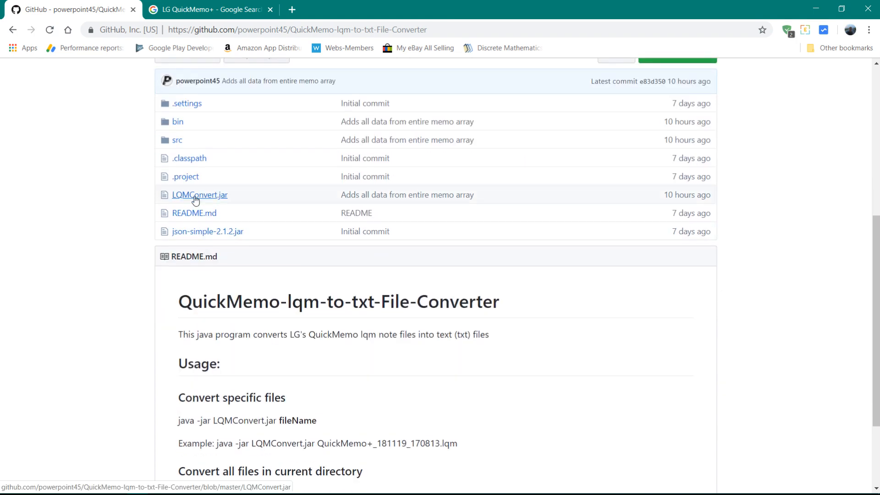
pyautogui.click(199, 194)
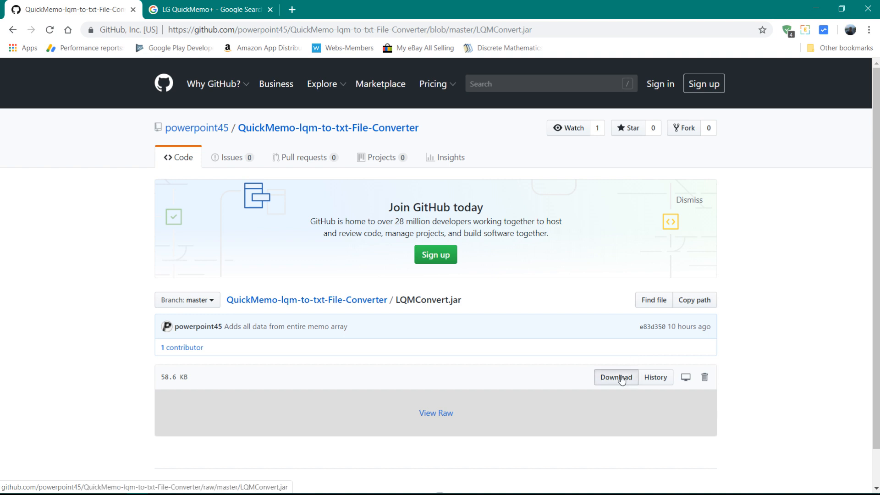
pyautogui.click(616, 377)
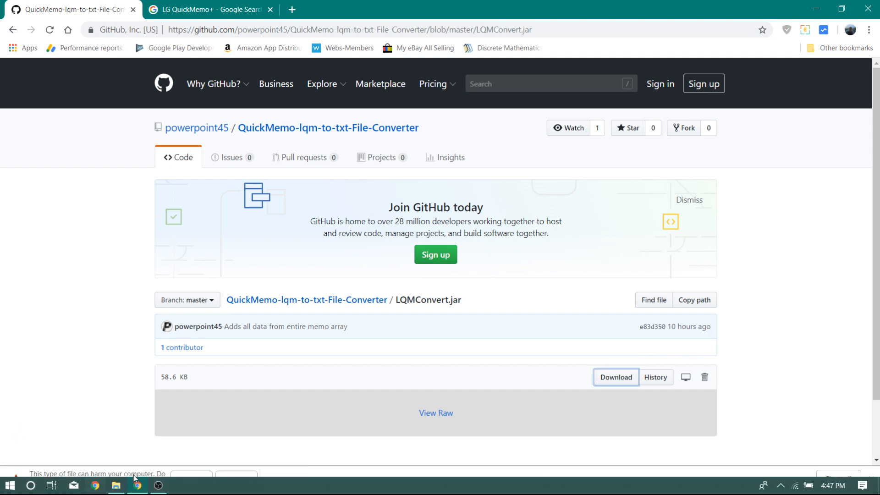
# Step: Locate the downloaded LQMConvert.jar in the Downloads folder and copy it
pyautogui.click(116, 485)
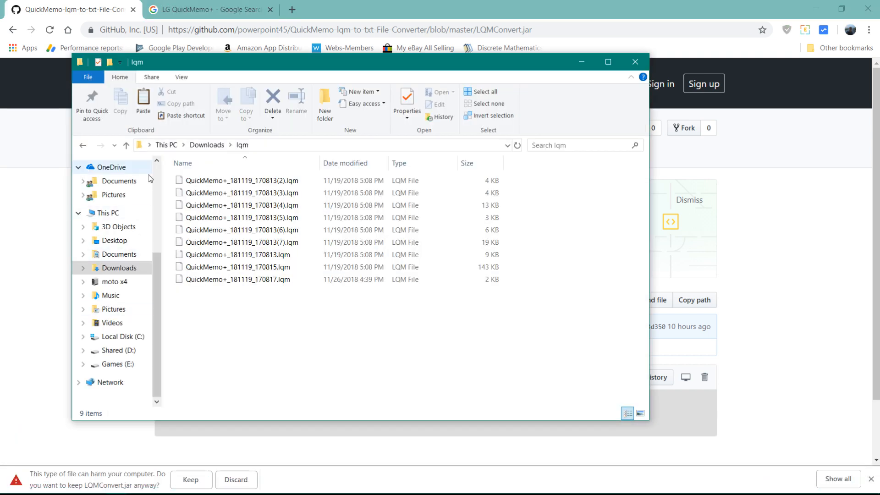
pyautogui.click(118, 254)
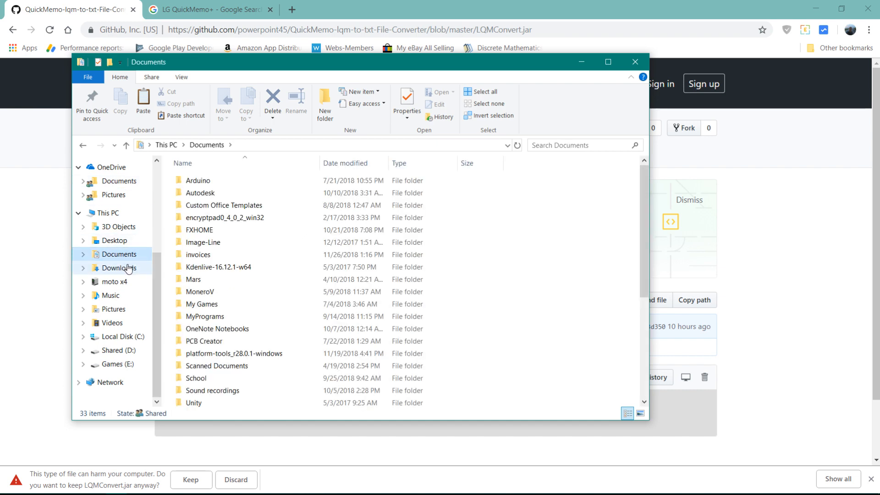
pyautogui.click(118, 268)
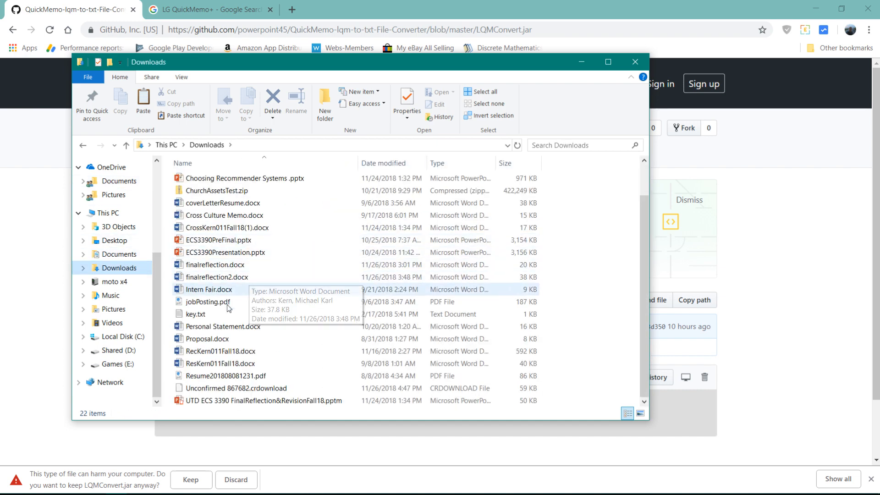
pyautogui.scroll(3)
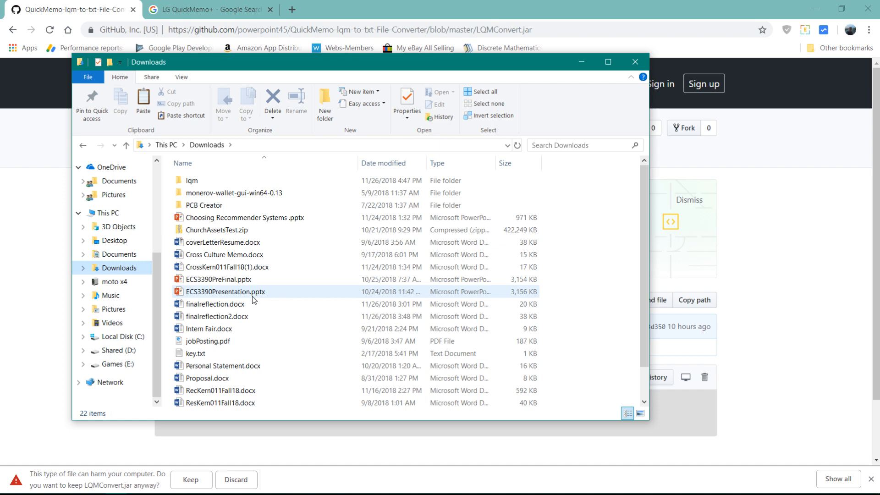
pyautogui.scroll(-3)
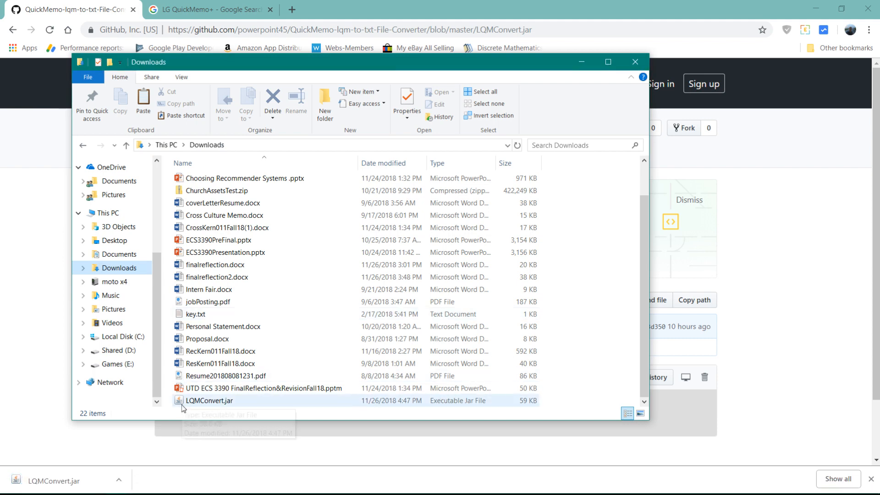
pyautogui.rightClick(209, 401)
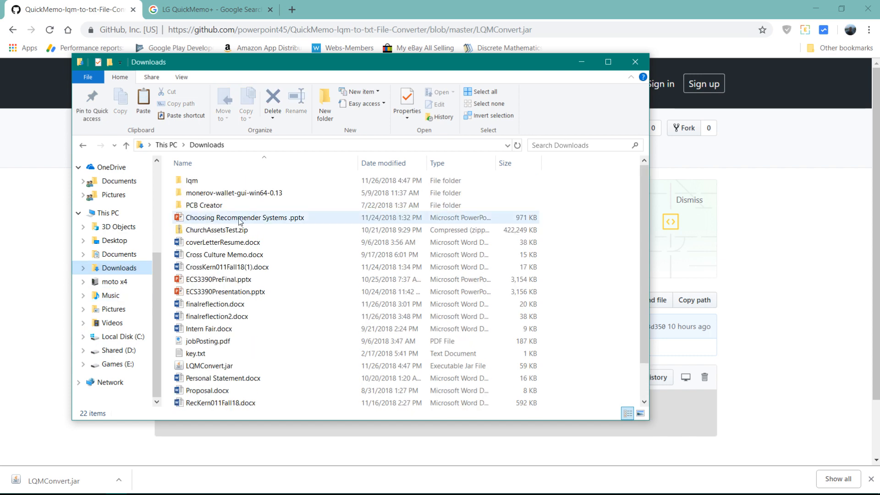
# Step: Paste LQMConvert.jar into the lqm folder beside the memo files
pyautogui.doubleClick(191, 180)
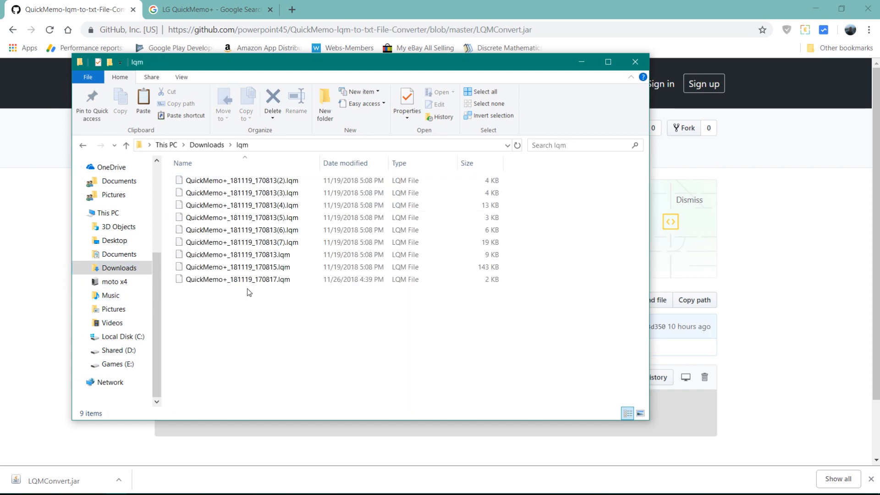
pyautogui.rightClick(248, 292)
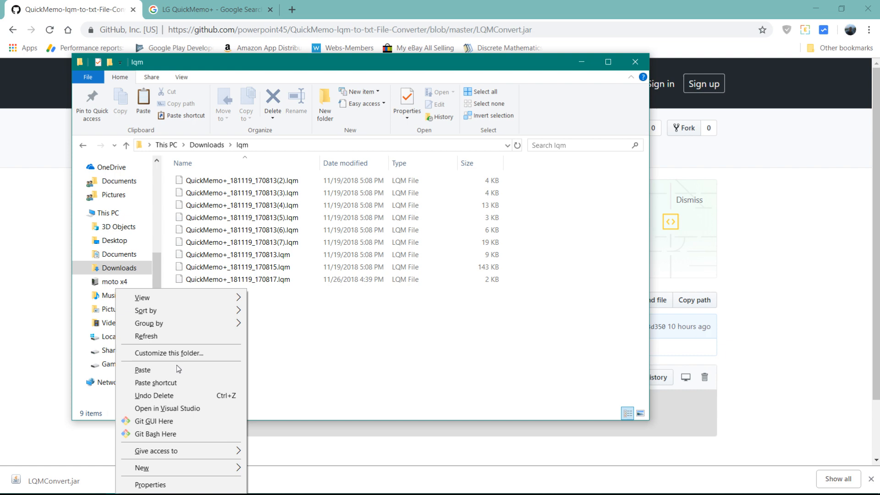
pyautogui.click(143, 369)
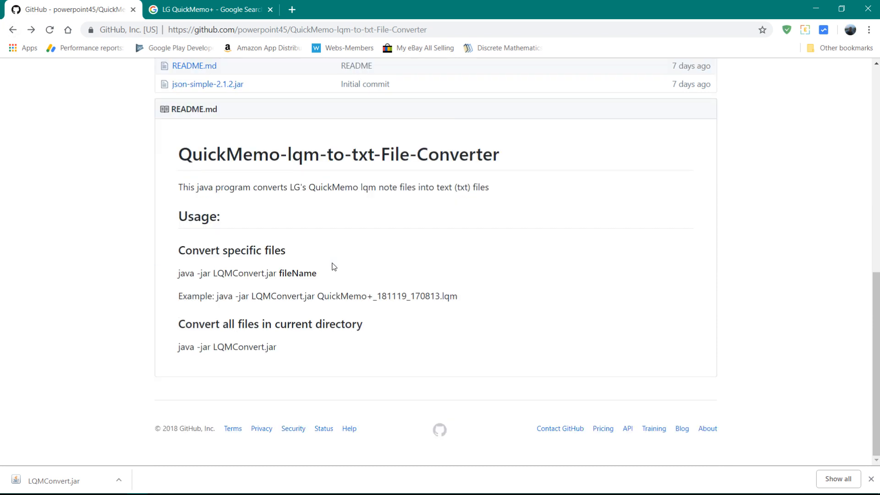
# Step: Select the README's 'java -jar LQMConvert.jar' convert-all command and return to the lqm folder
pyautogui.tripleClick(246, 273)
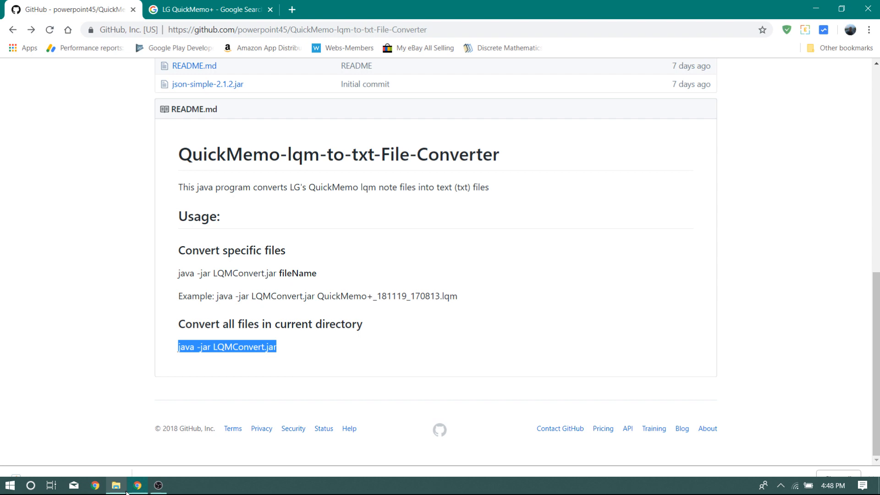
pyautogui.click(116, 485)
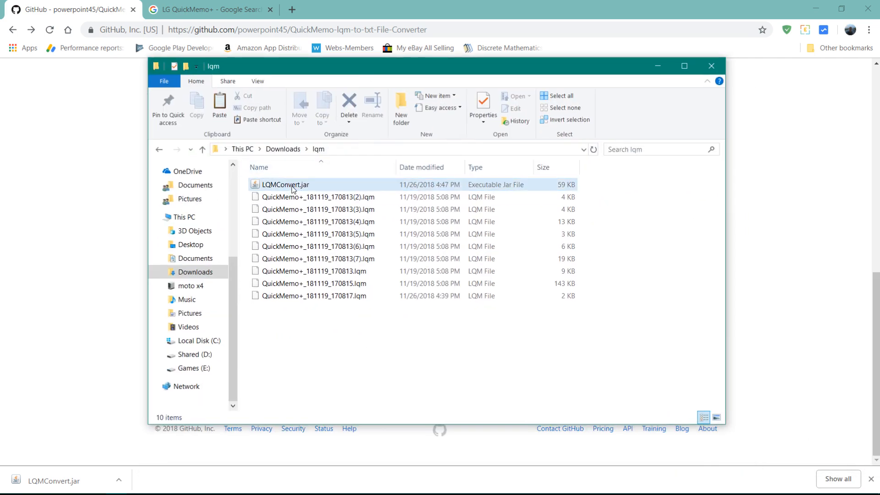
# Step: Look over the converted .txt notes and bring up actions for QuickMemo+_181119_170817.txt
pyautogui.click(286, 185)
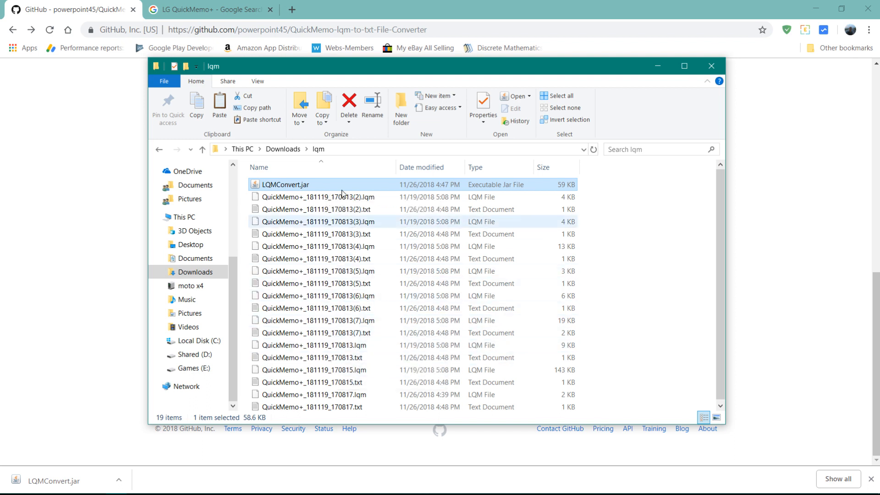
pyautogui.click(317, 234)
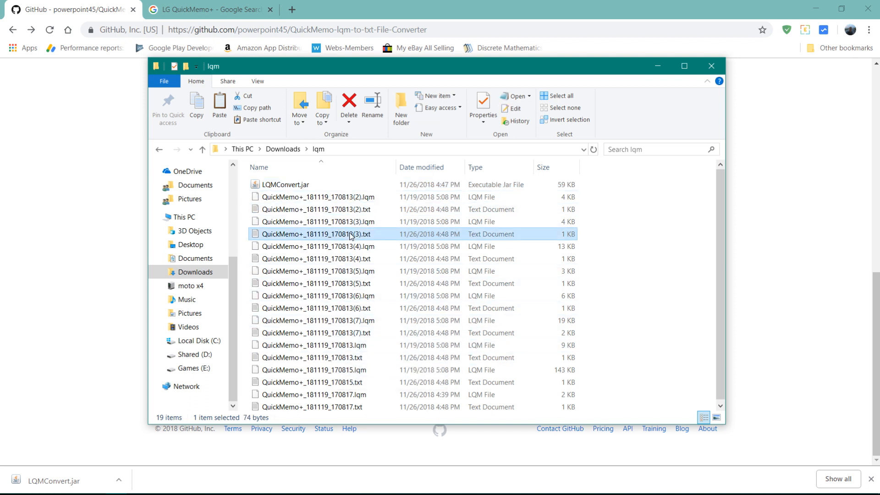
pyautogui.click(317, 256)
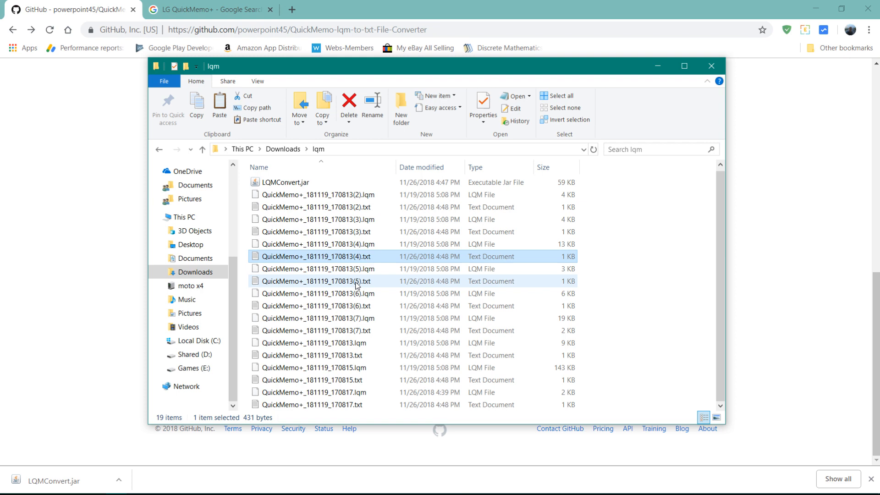
pyautogui.click(312, 404)
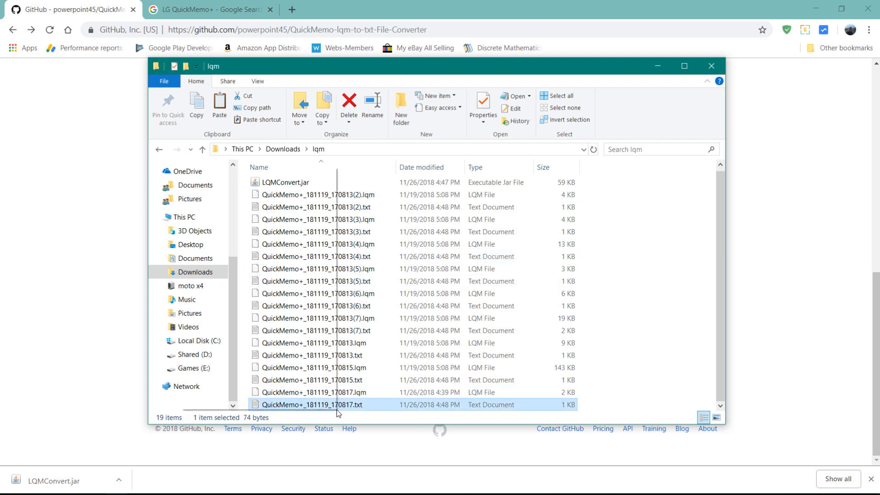
pyautogui.rightClick(311, 404)
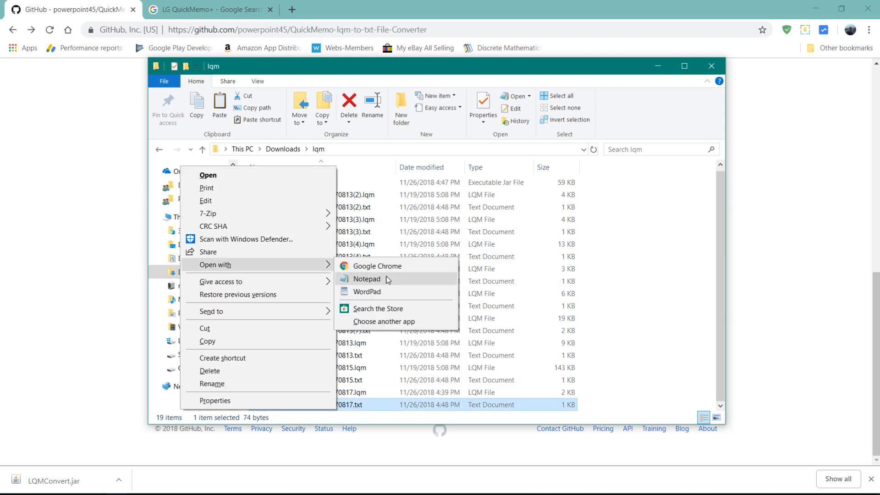
# Step: View the 170817 note's text 'This is a QuickMemo Note' in WordPad and close it
pyautogui.click(366, 291)
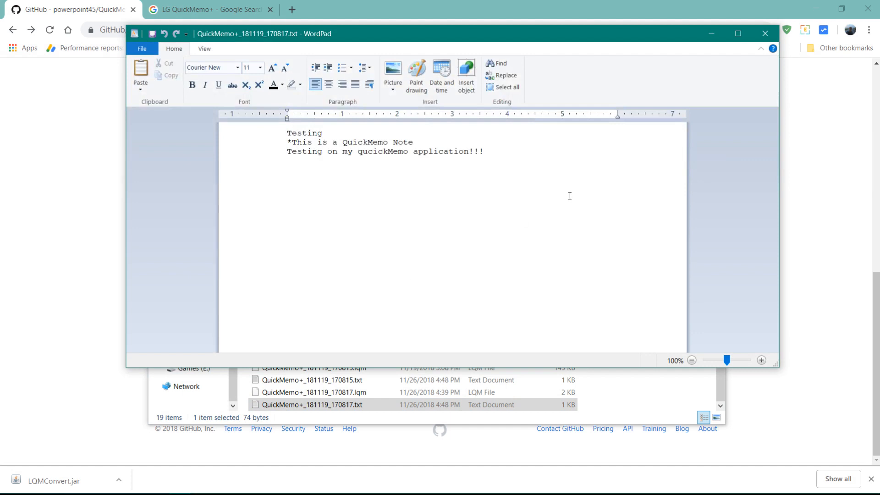
pyautogui.click(288, 133)
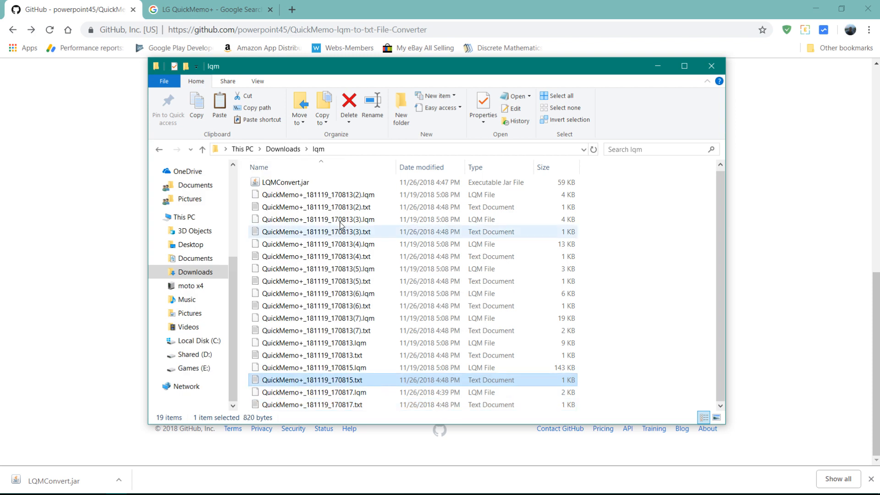
pyautogui.moveTo(312, 404)
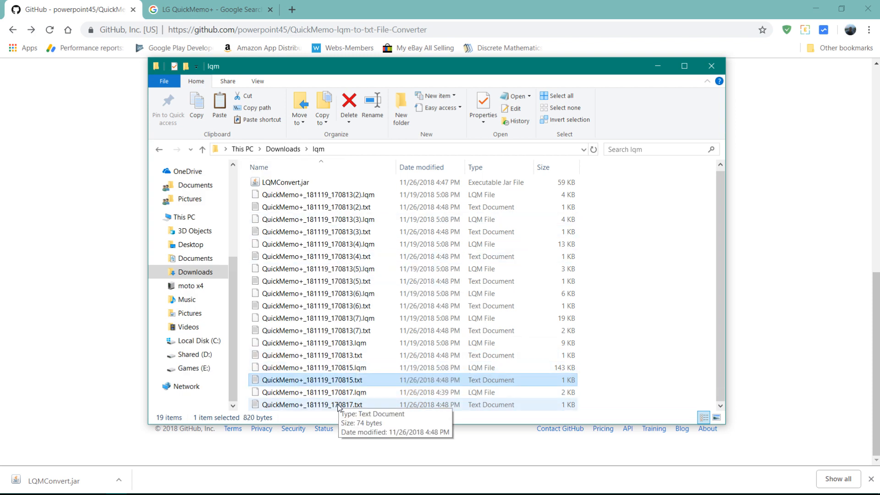
# Step: Clear the file selection in the lqm folder and search 'txt' in a new browser tab
pyautogui.rightClick(313, 405)
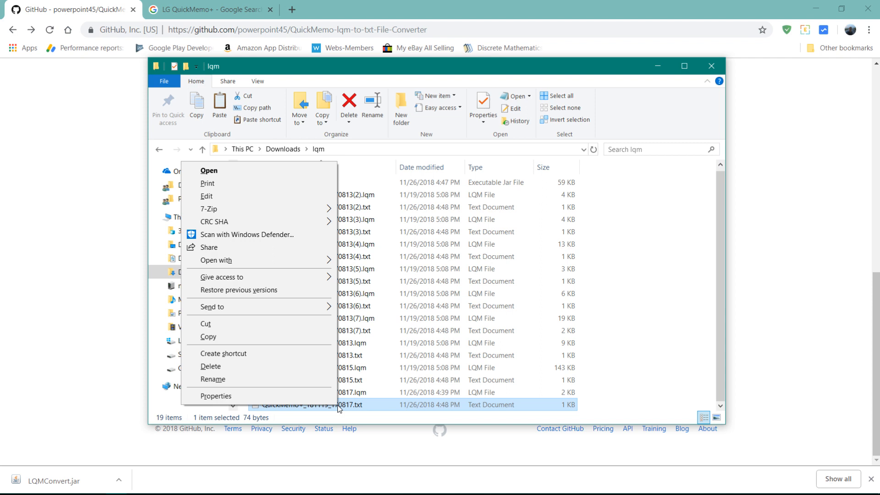
pyautogui.click(614, 256)
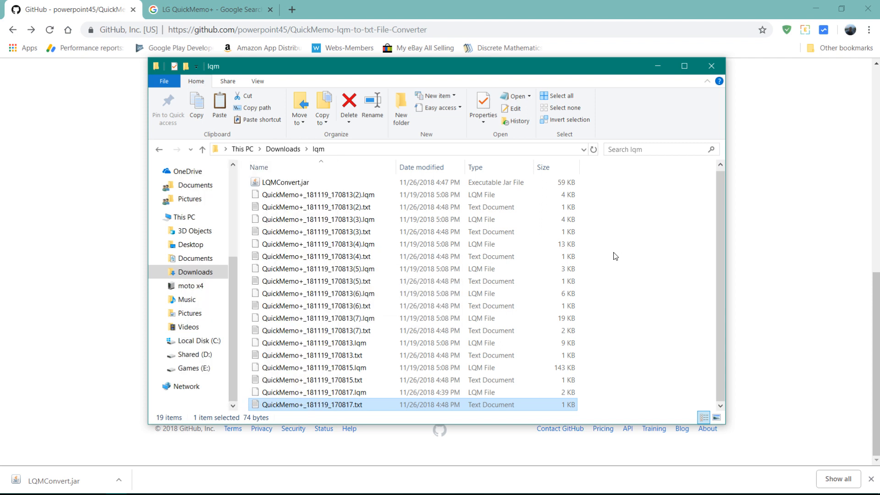
pyautogui.click(615, 256)
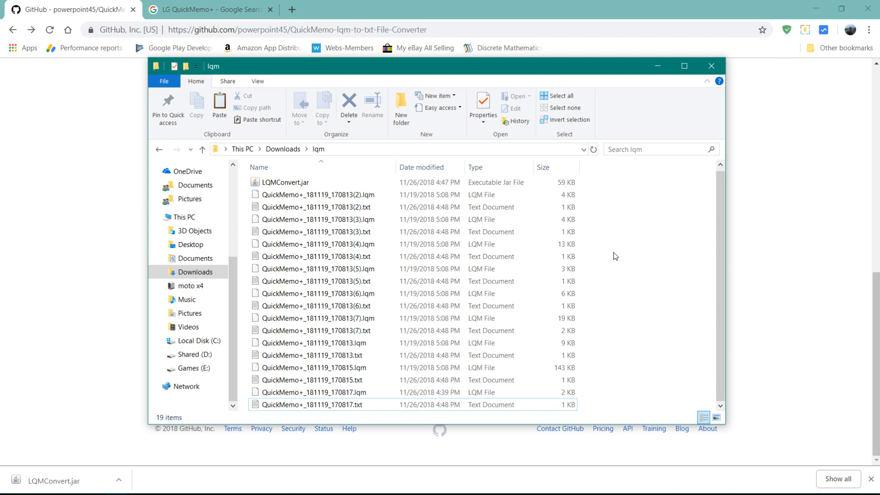
pyautogui.write('txt')
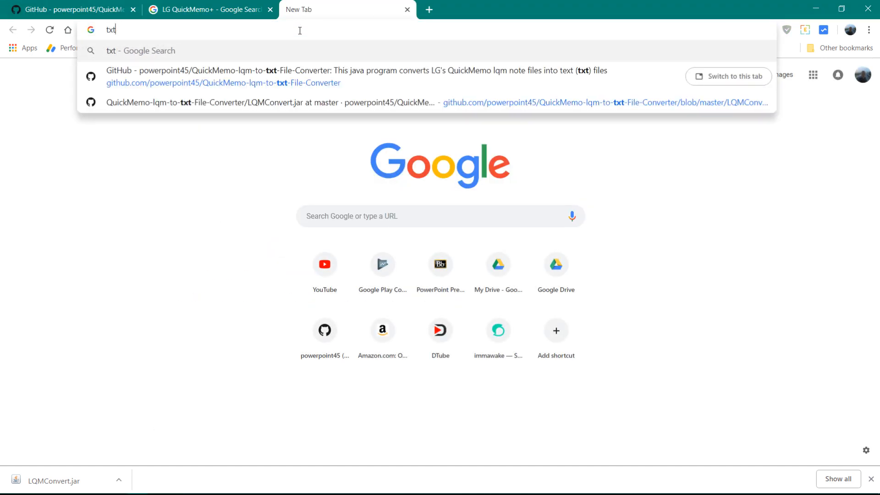
# Step: Load the txtpad+ Play Store page and browse its description, already marked installed
pyautogui.press('Return')
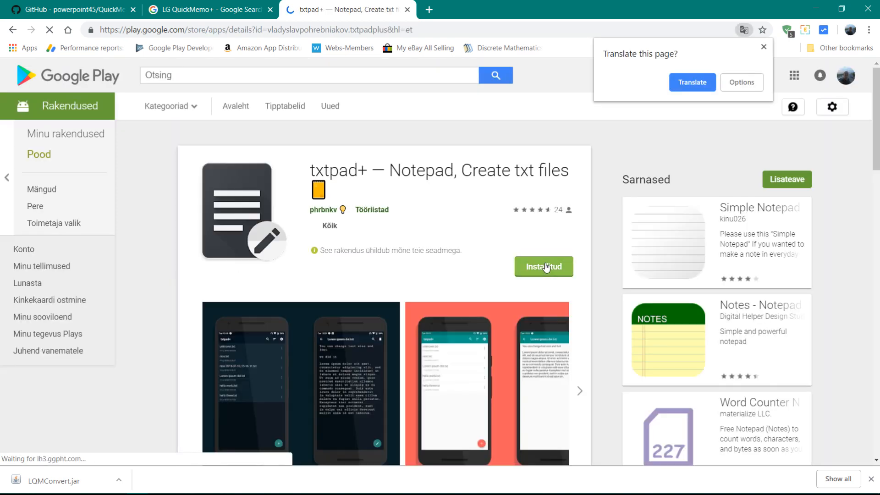
pyautogui.scroll(-3)
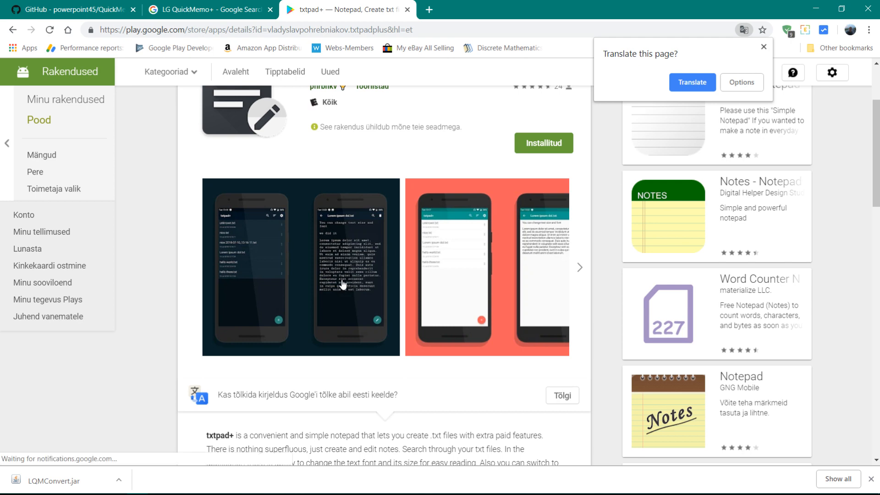
pyautogui.scroll(-3)
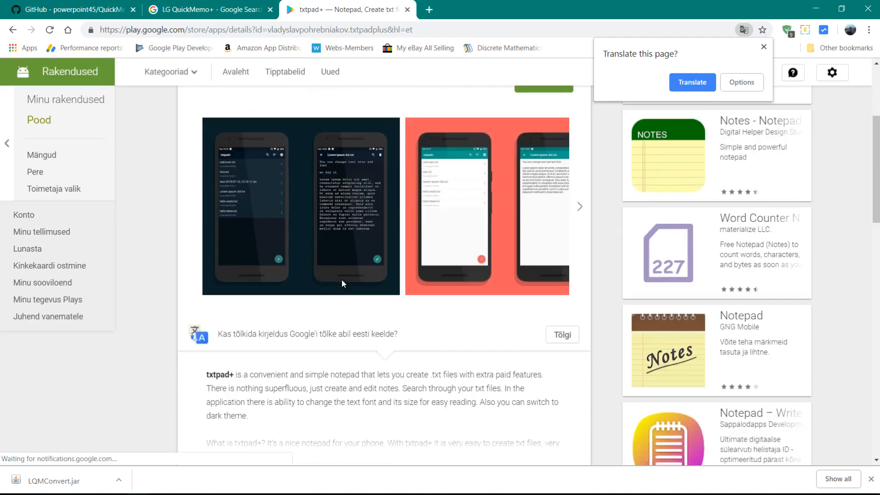
pyautogui.scroll(-3)
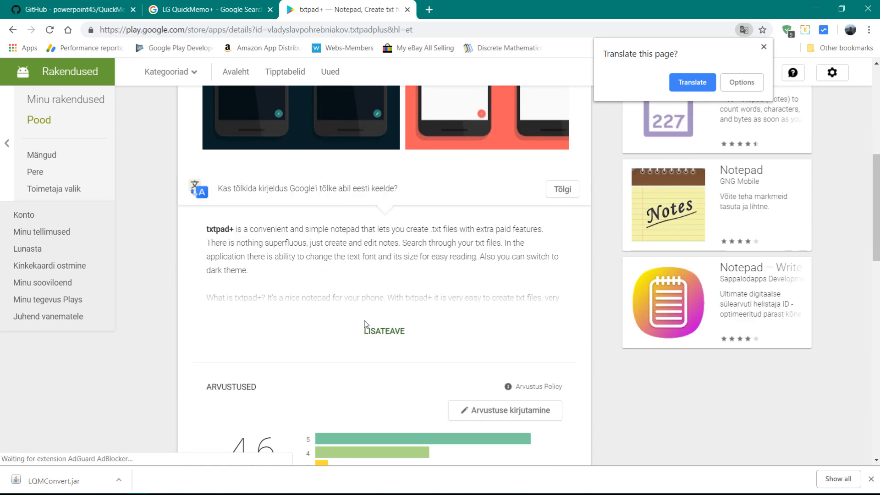
pyautogui.scroll(3)
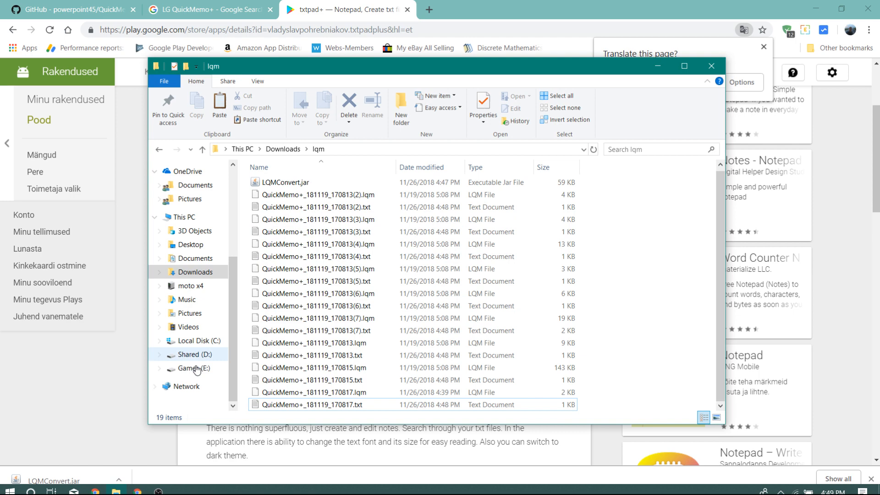
# Step: Browse into the moto x4 phone's Internal shared storage and its txtpad folder
pyautogui.click(191, 288)
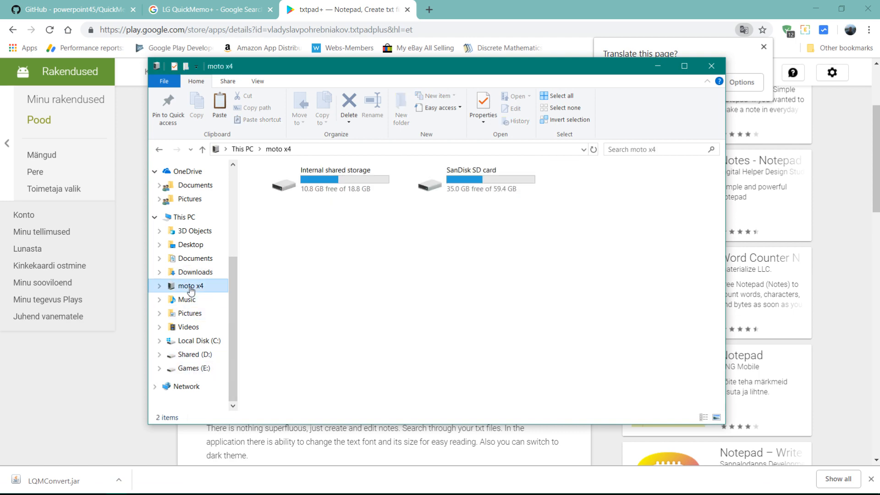
pyautogui.doubleClick(335, 179)
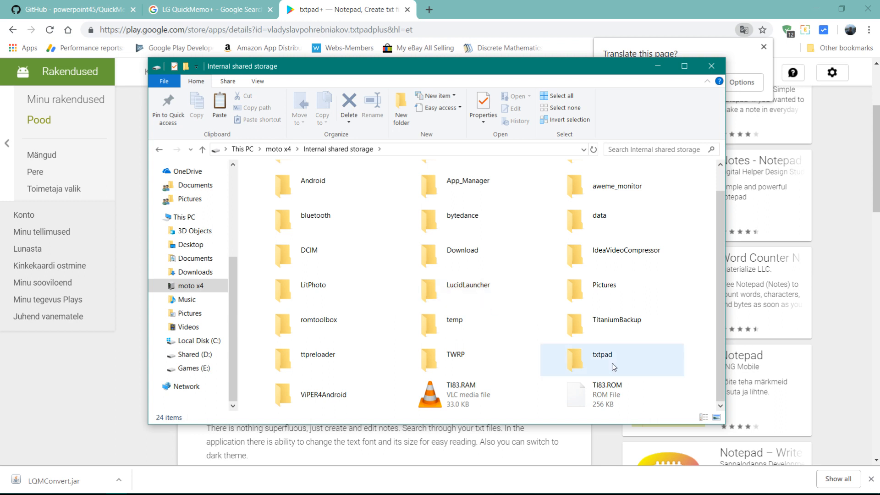
pyautogui.doubleClick(602, 354)
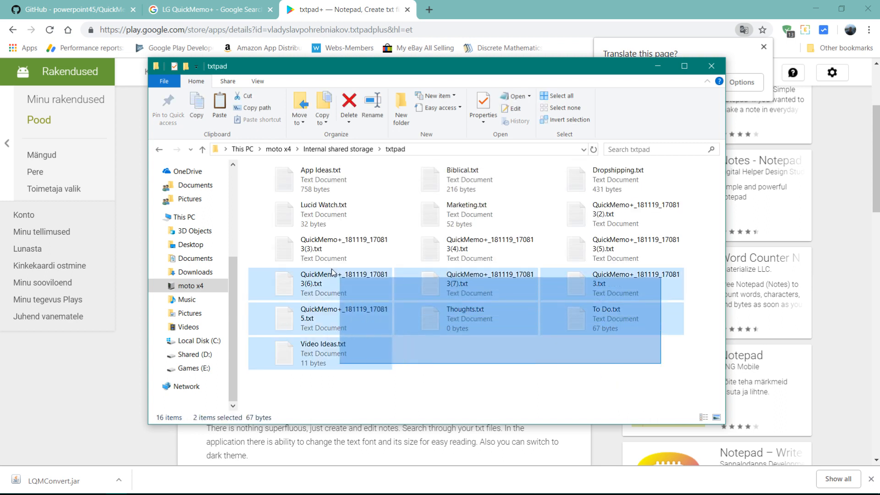
# Step: Review the converted QuickMemo notes alongside App Ideas, then close the txtpad window
pyautogui.click(321, 179)
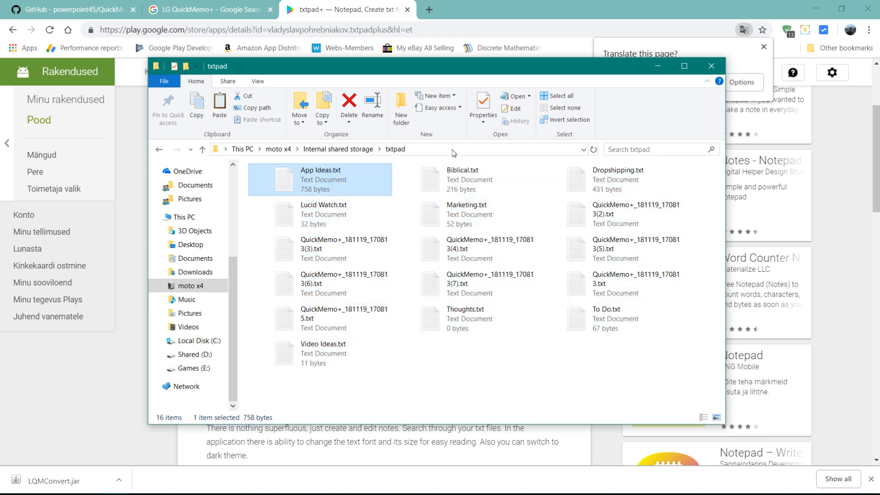
pyautogui.click(345, 249)
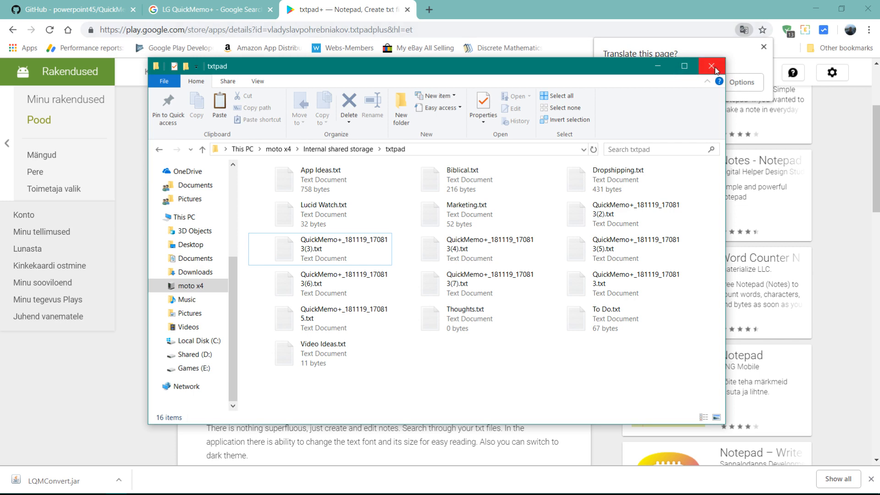
pyautogui.click(711, 66)
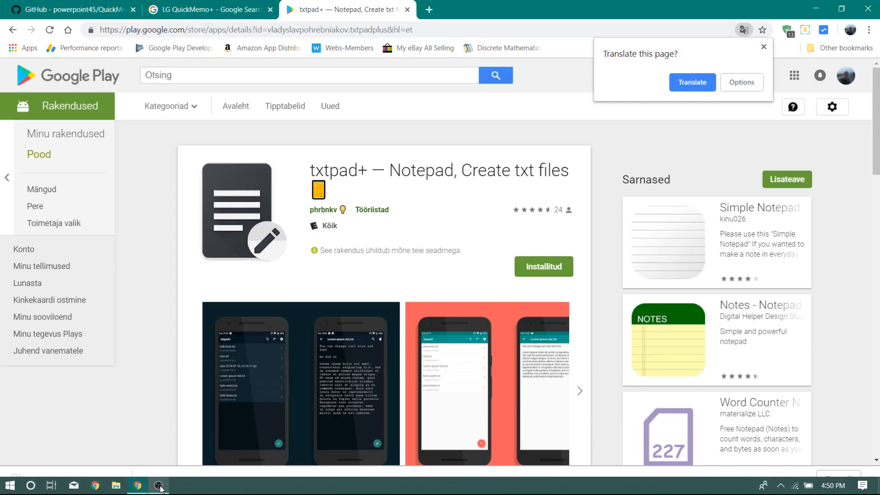
pyautogui.click(160, 485)
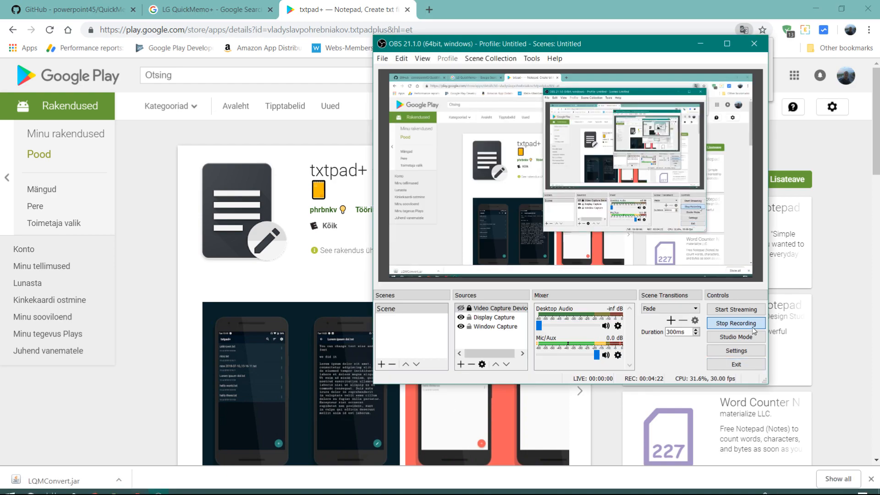